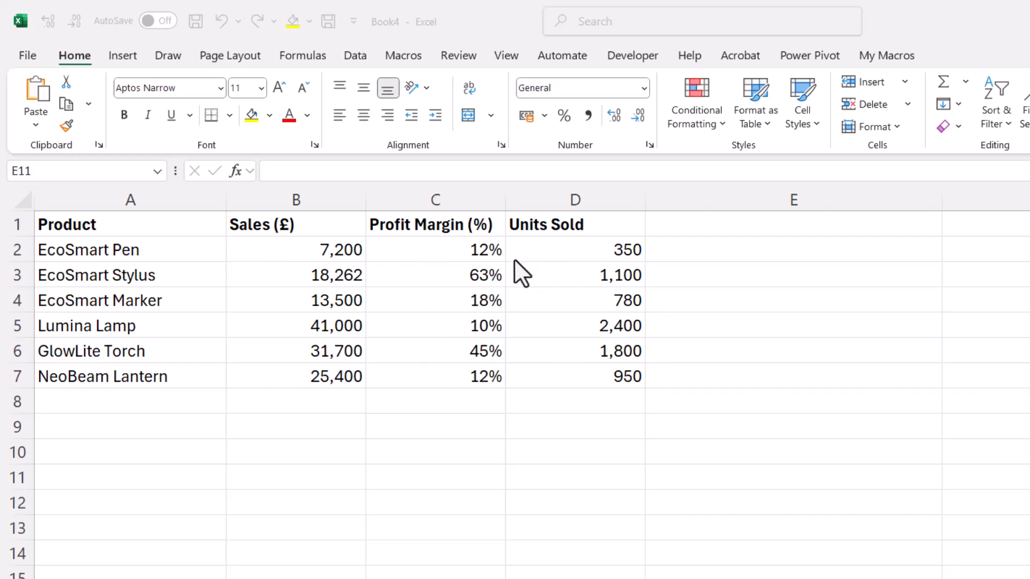
{"action": "mouse_move", "coordinate": [547, 273]}
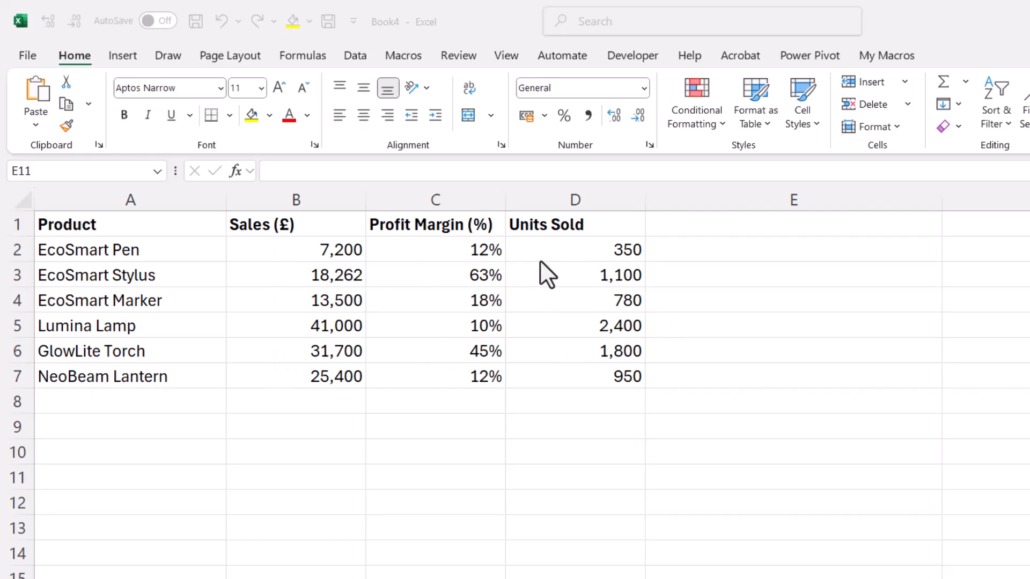
{"action": "mouse_move", "coordinate": [597, 261]}
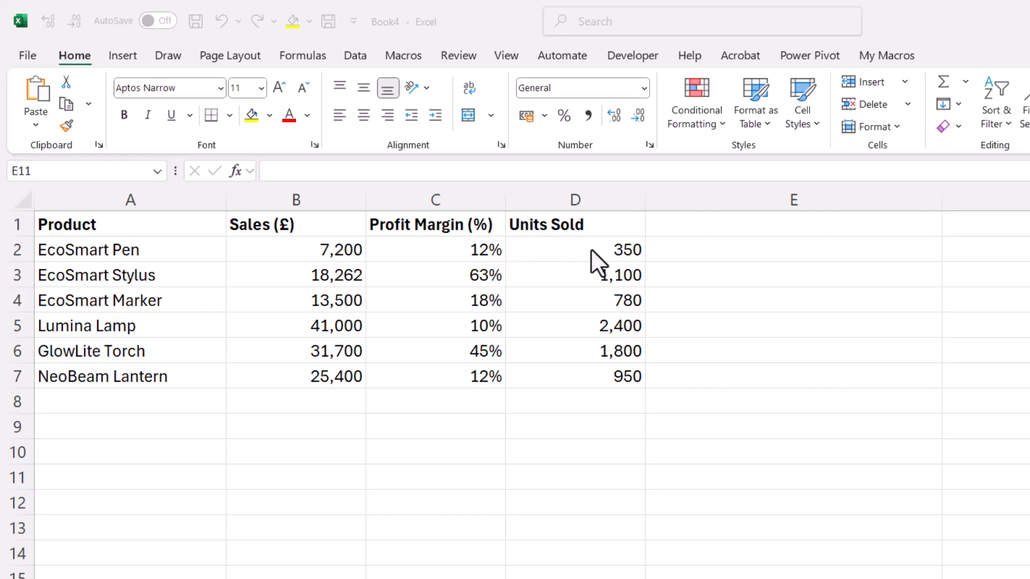
{"action": "mouse_move", "coordinate": [460, 263]}
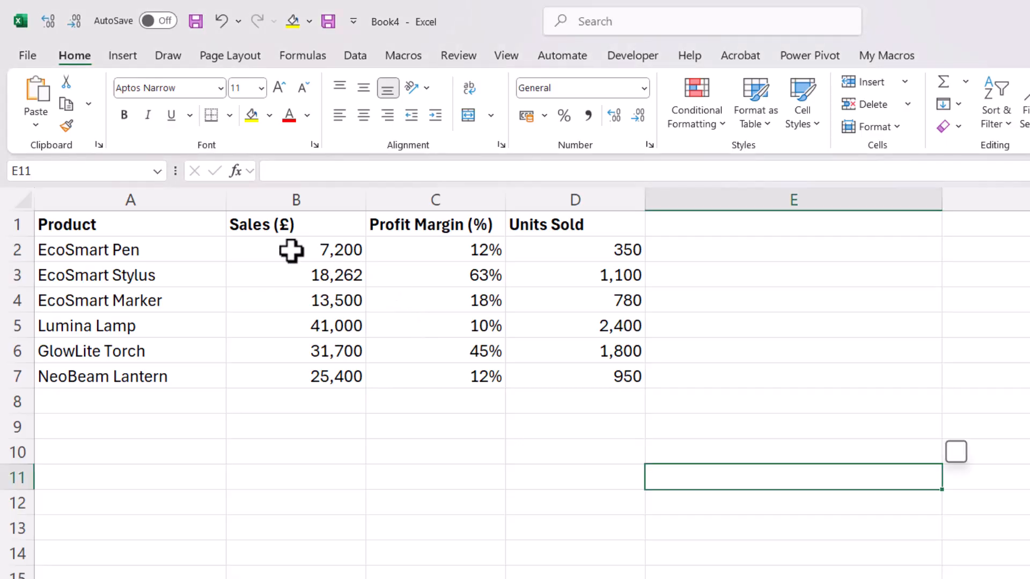
Select the sales, margin and units figures (B2:D7) and insert a Bubble chart
{"action": "left_click_drag", "start_coordinate": [291, 249], "coordinate": [488, 376]}
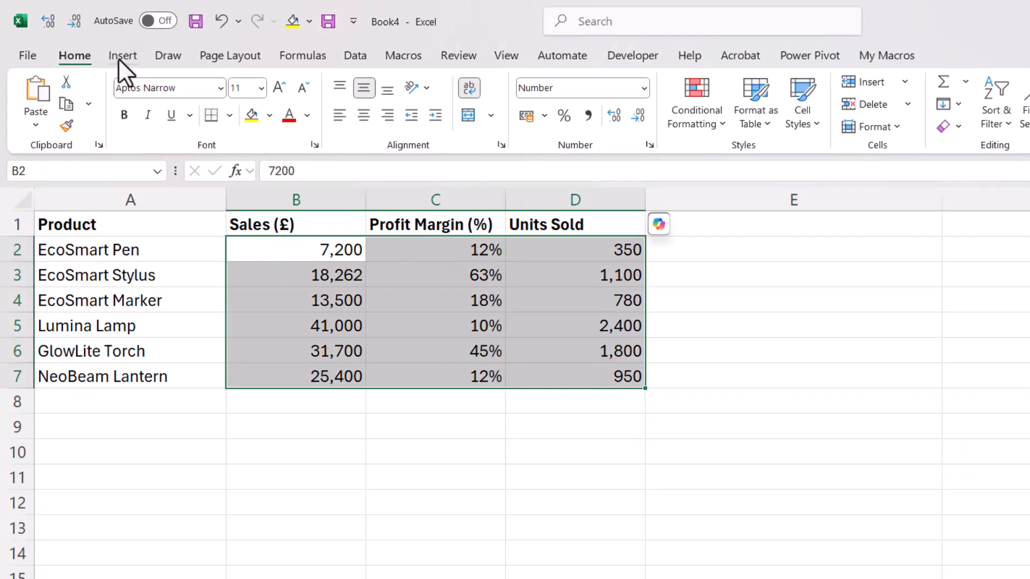
{"action": "left_click", "coordinate": [123, 55]}
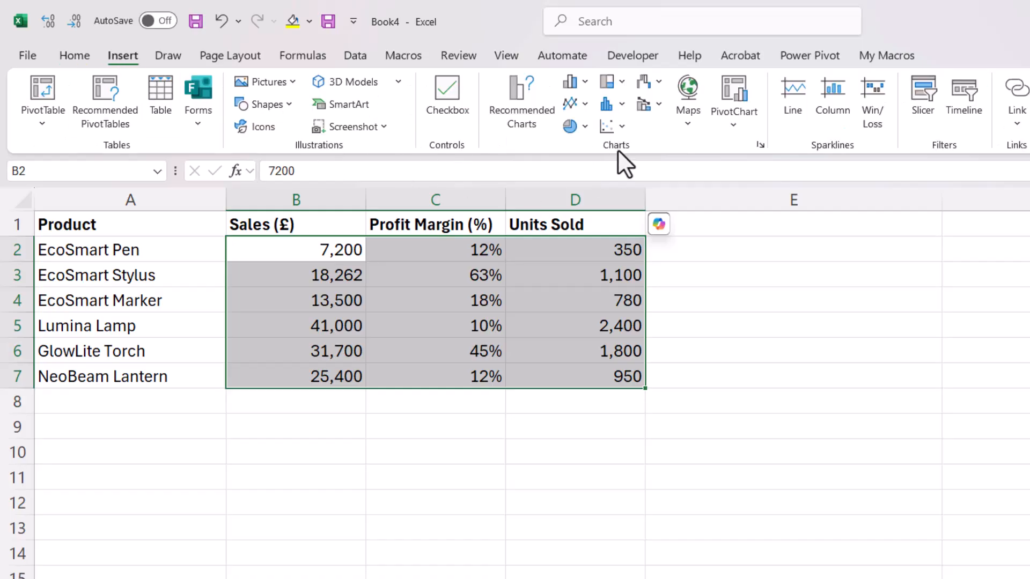
{"action": "mouse_move", "coordinate": [608, 126]}
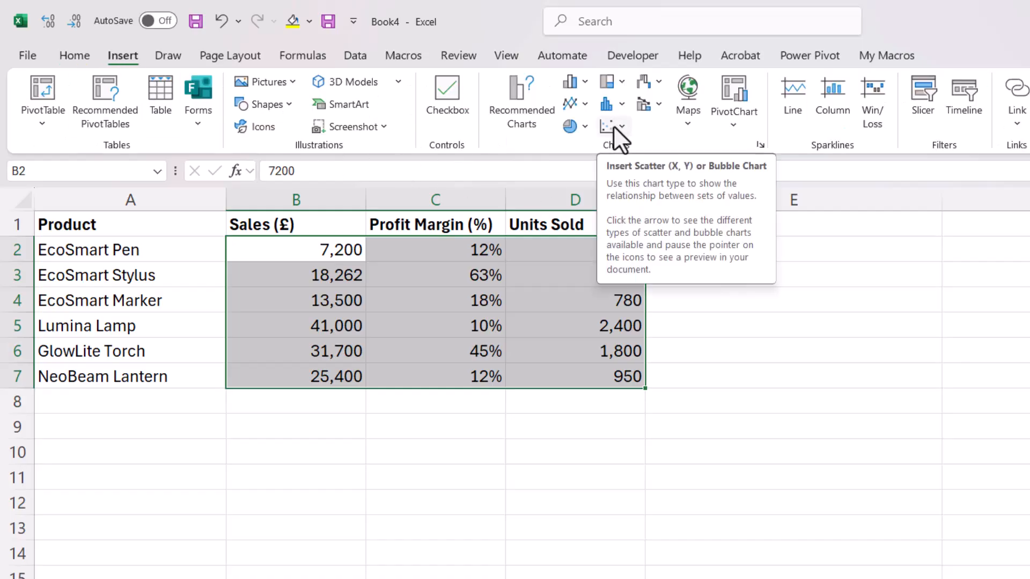
{"action": "left_click", "coordinate": [612, 126]}
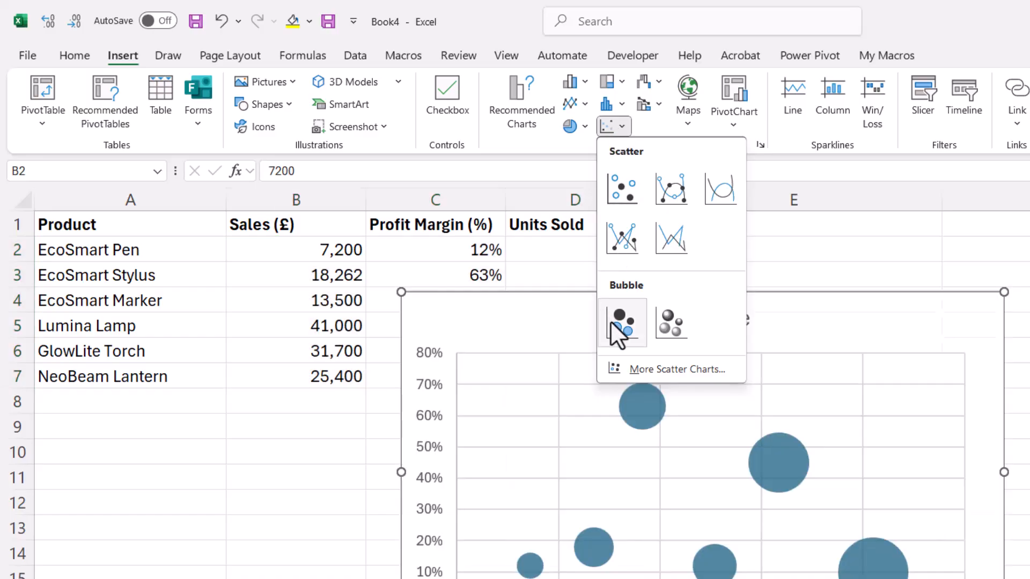
{"action": "left_click", "coordinate": [622, 322]}
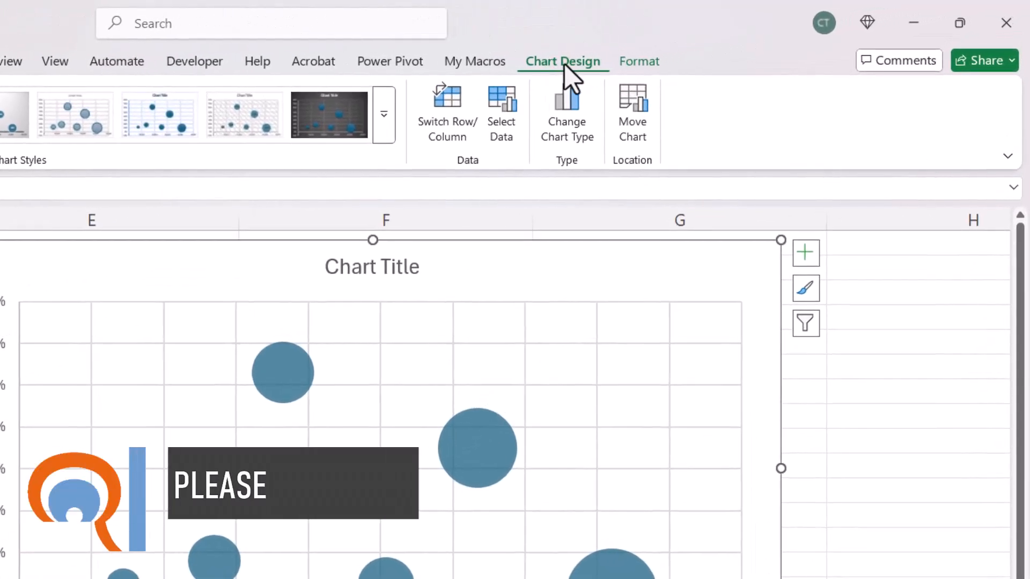
{"action": "mouse_move", "coordinate": [558, 190]}
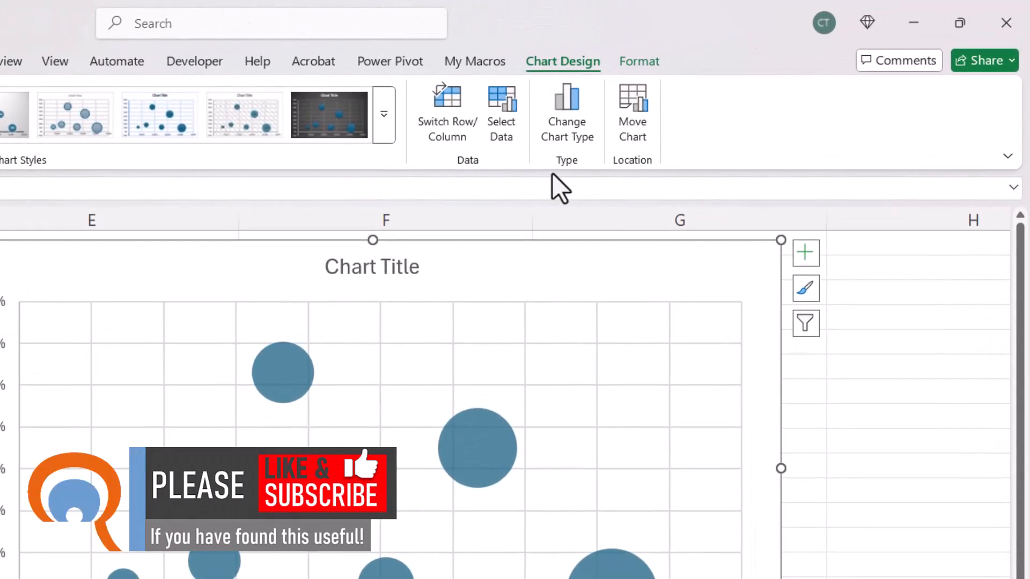
Edit Series1 so Y values are units sold (D2:D7) and bubble size is profit margin (C2:C7)
{"action": "left_click", "coordinate": [501, 109]}
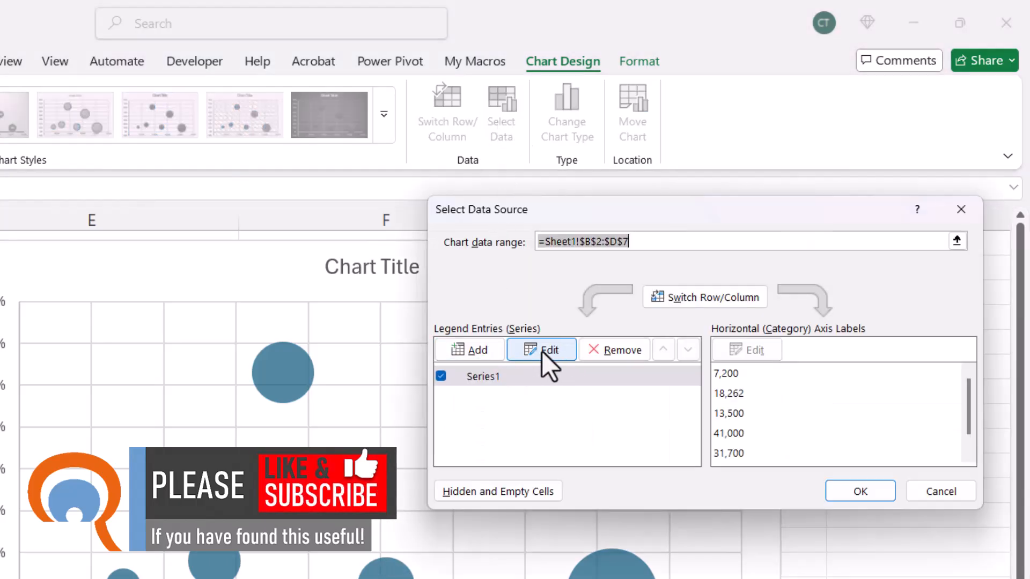
{"action": "left_click", "coordinate": [541, 349]}
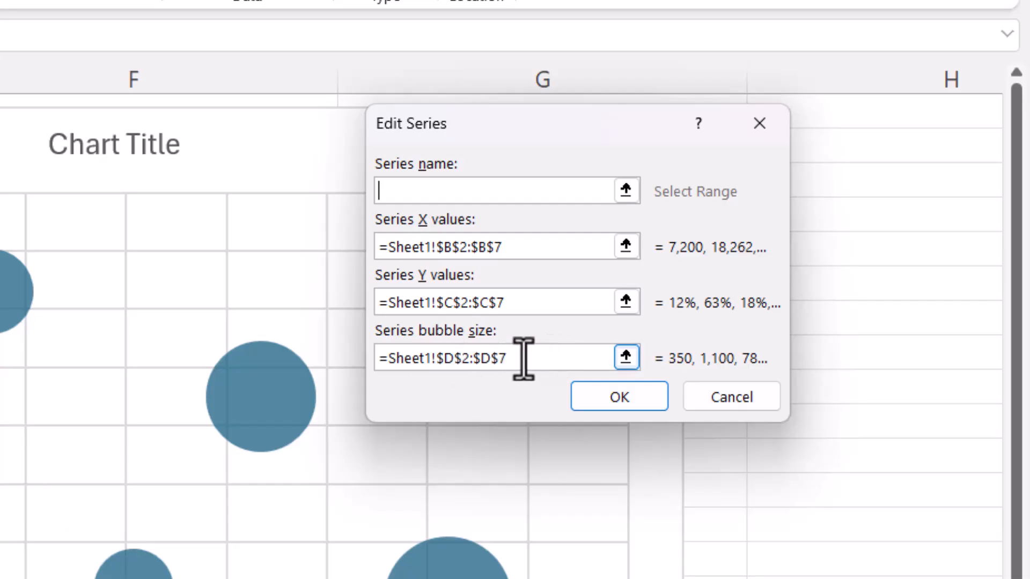
{"action": "left_click", "coordinate": [624, 357]}
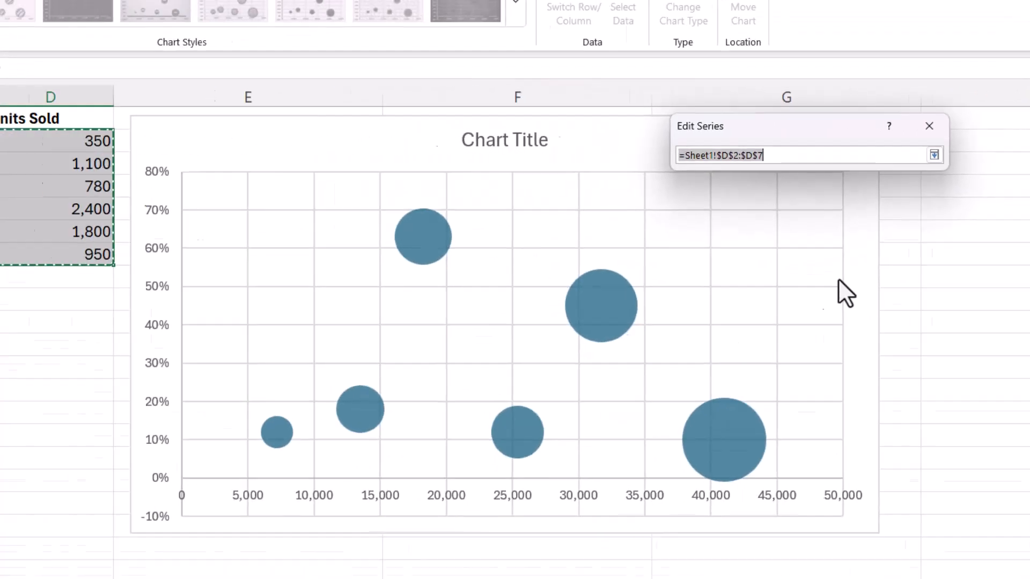
{"action": "left_click", "coordinate": [214, 138]}
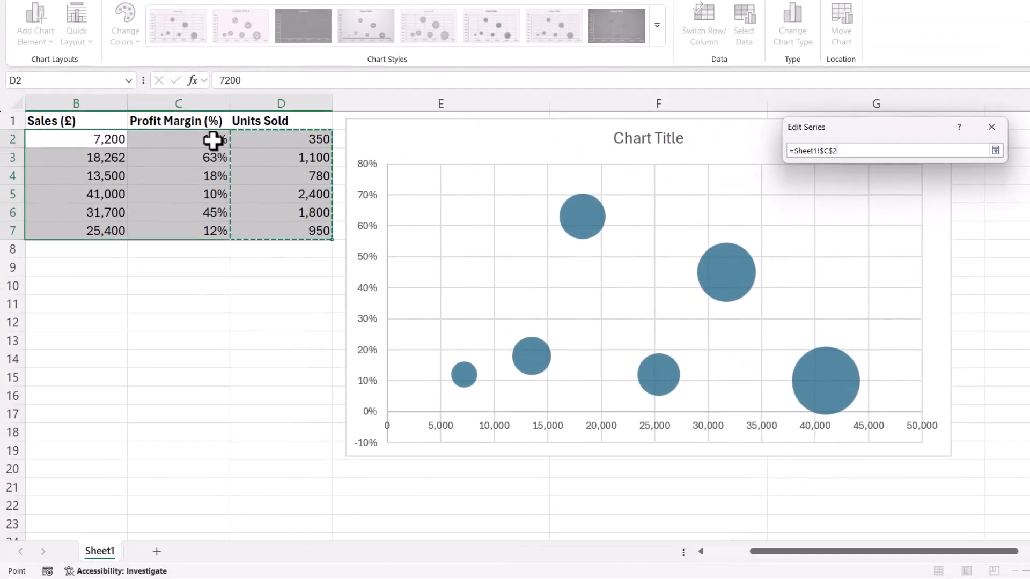
{"action": "left_click_drag", "start_coordinate": [178, 139], "coordinate": [178, 230]}
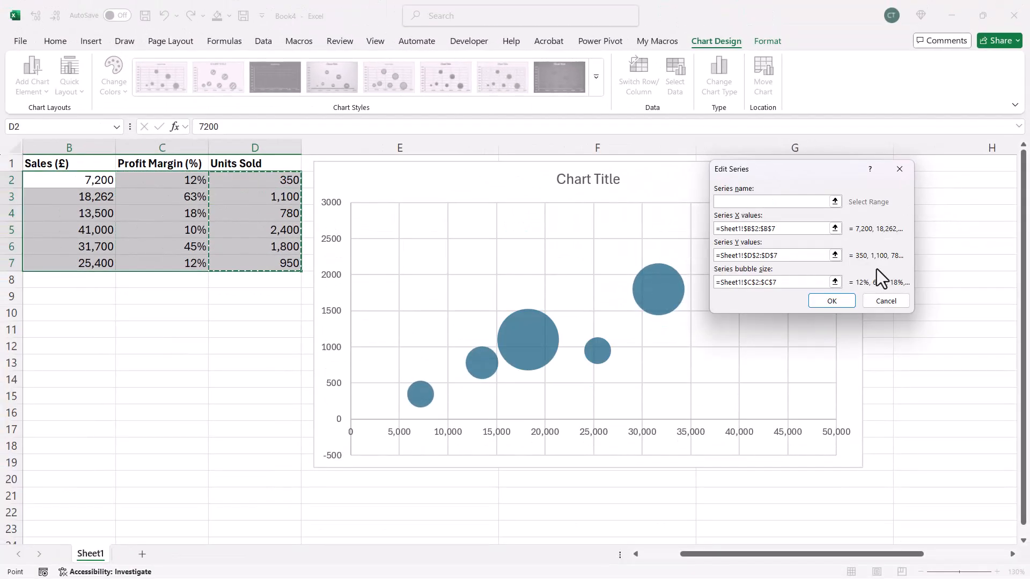
{"action": "left_click", "coordinate": [830, 301]}
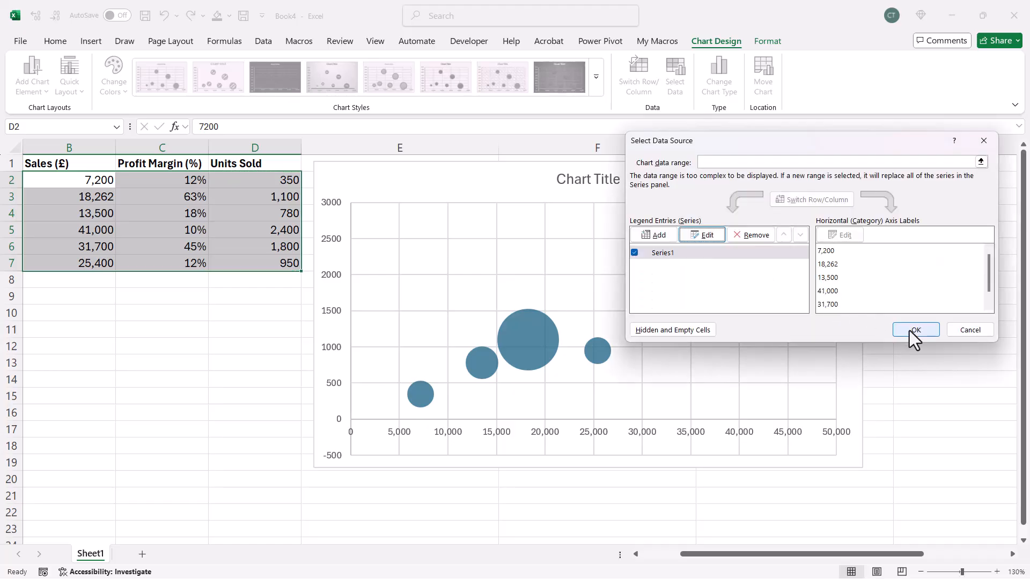
{"action": "left_click", "coordinate": [915, 330]}
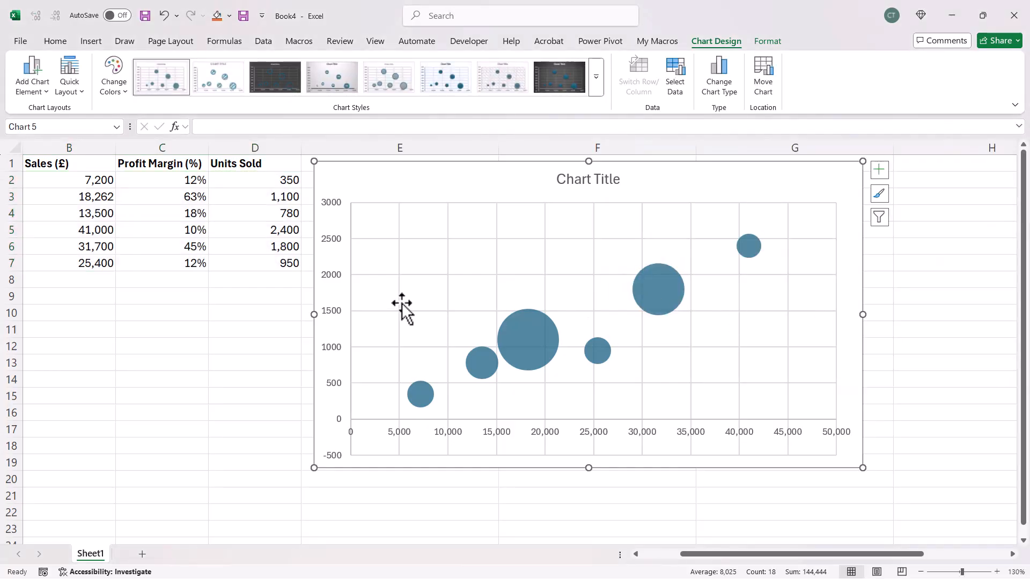
{"action": "mouse_move", "coordinate": [336, 463]}
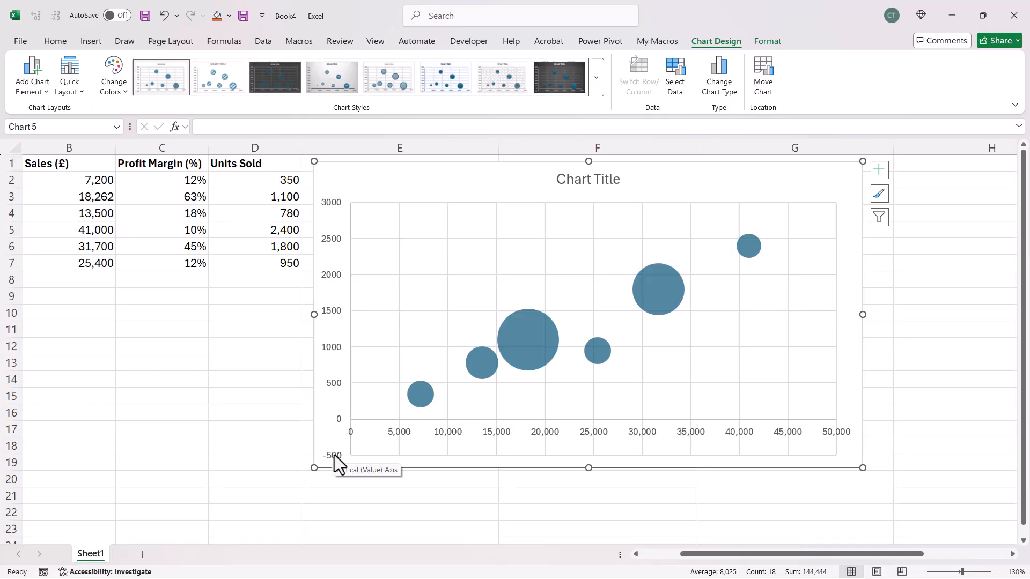
{"action": "mouse_move", "coordinate": [337, 355]}
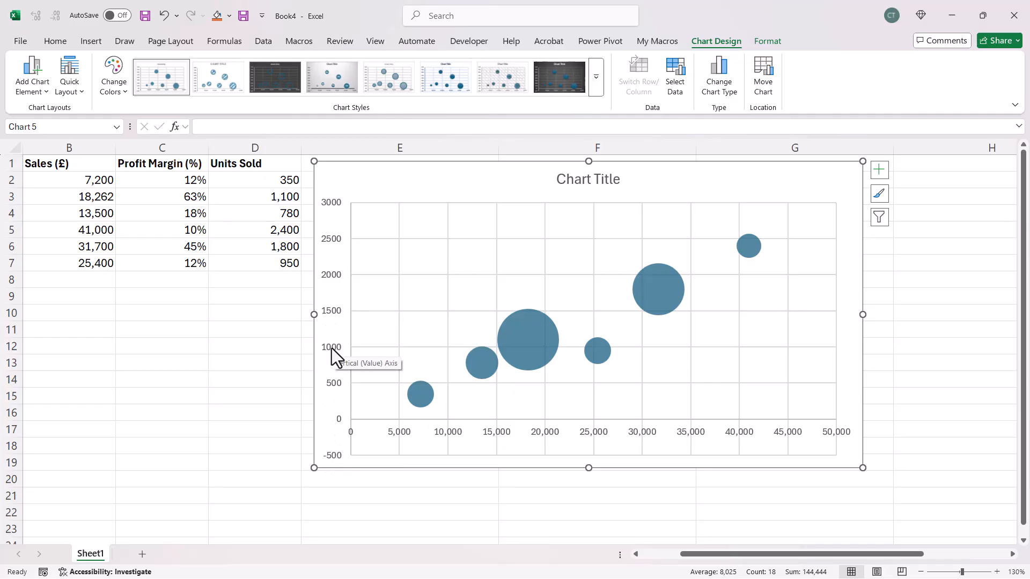
Set the vertical axis Minimum bound to 0 in the Format Axis pane
{"action": "double_click", "coordinate": [331, 329]}
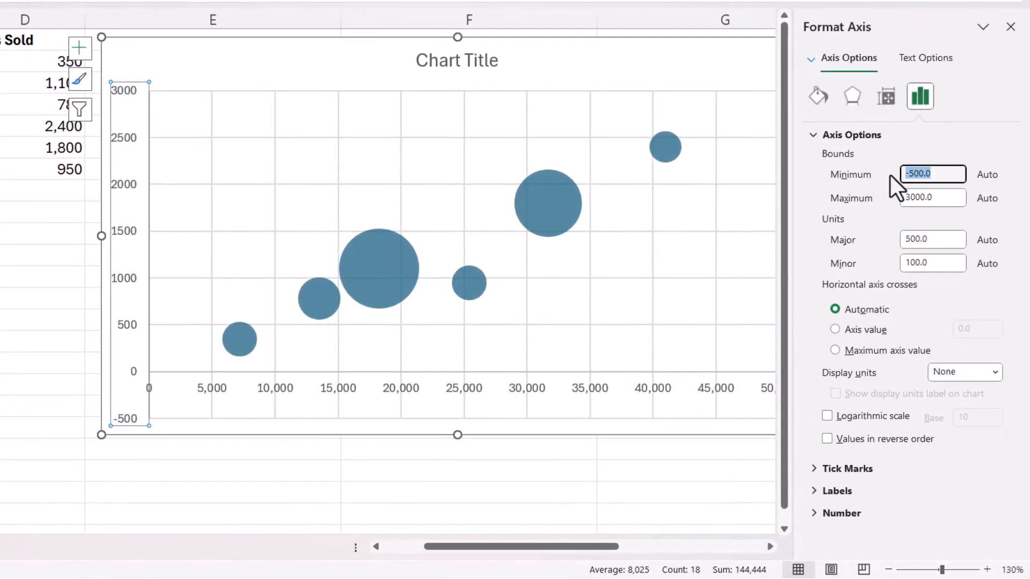
{"action": "left_click", "coordinate": [1010, 27]}
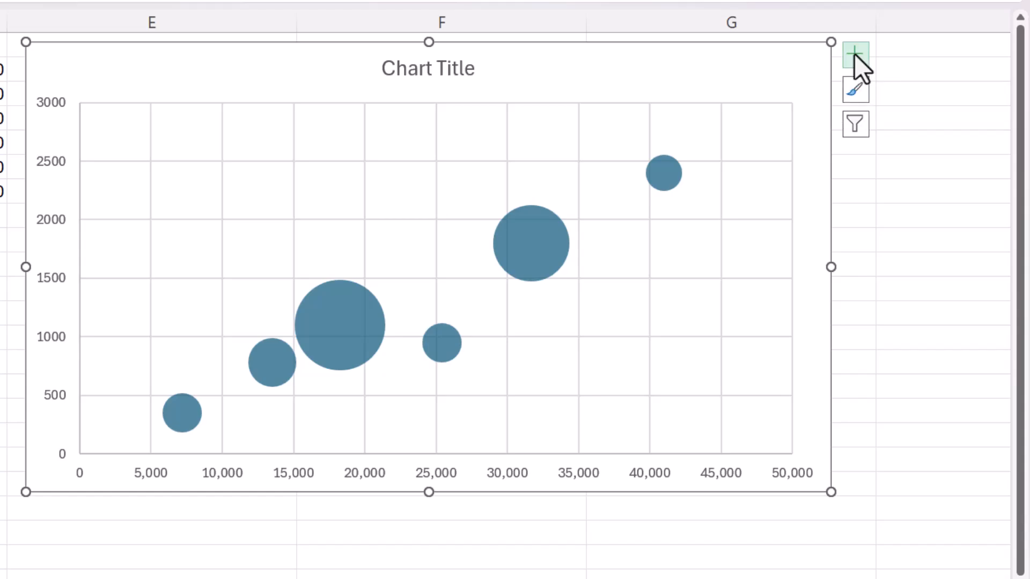
Add data labels using product names from A2:A7, replacing Y Value with Bubble Size
{"action": "left_click", "coordinate": [855, 55]}
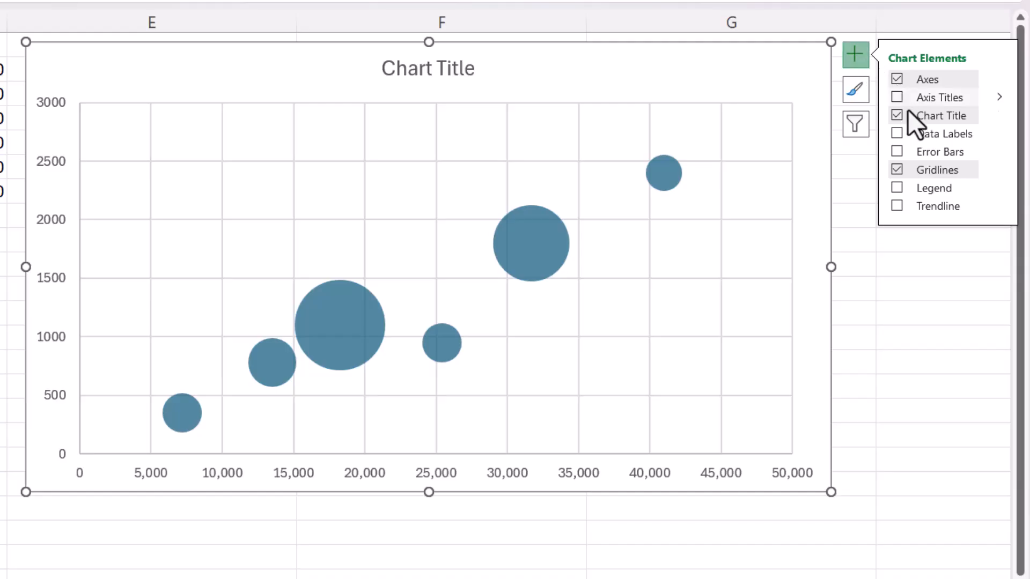
{"action": "left_click", "coordinate": [998, 134]}
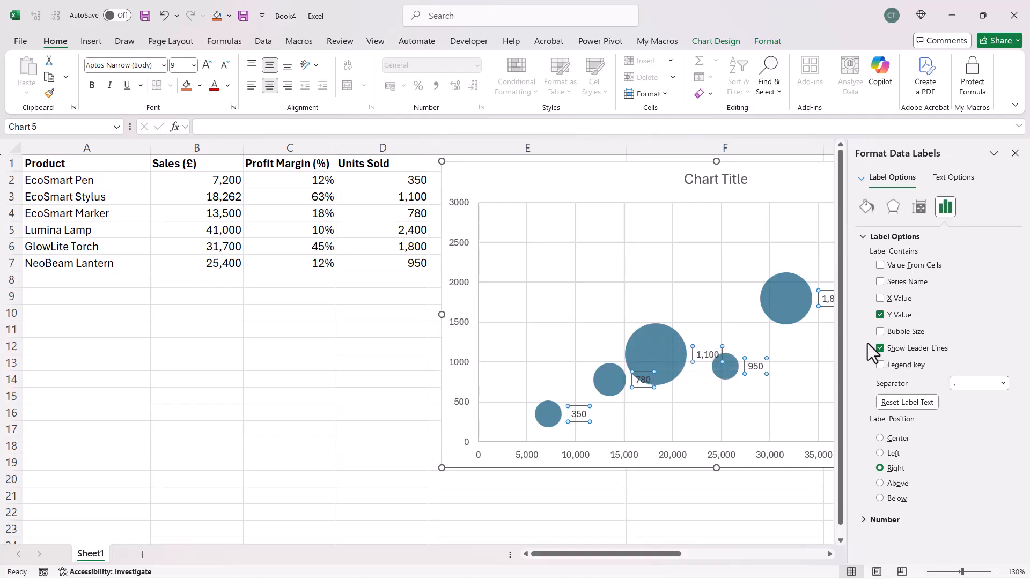
{"action": "left_click", "coordinate": [881, 265]}
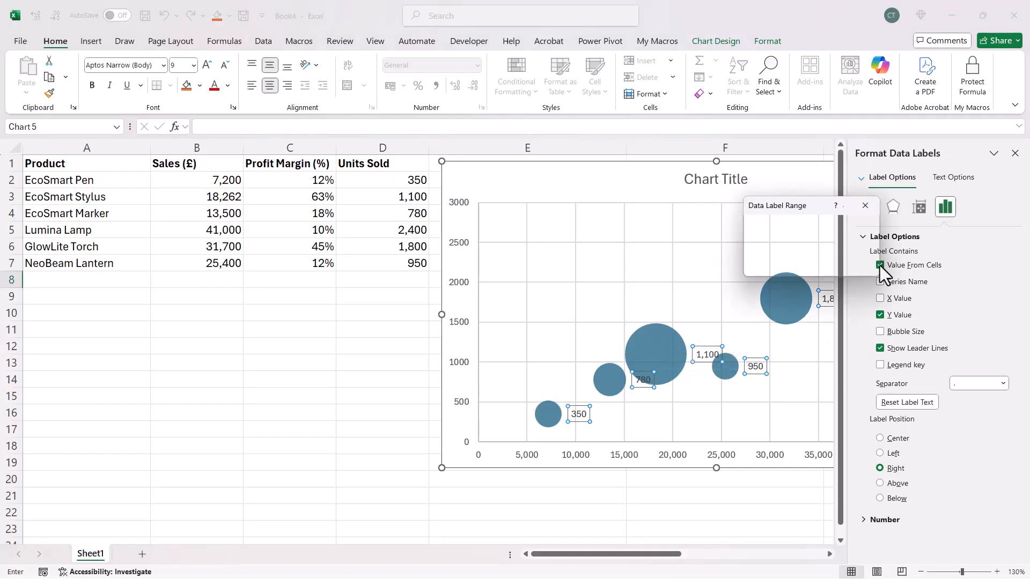
{"action": "left_click_drag", "start_coordinate": [58, 180], "coordinate": [58, 213]}
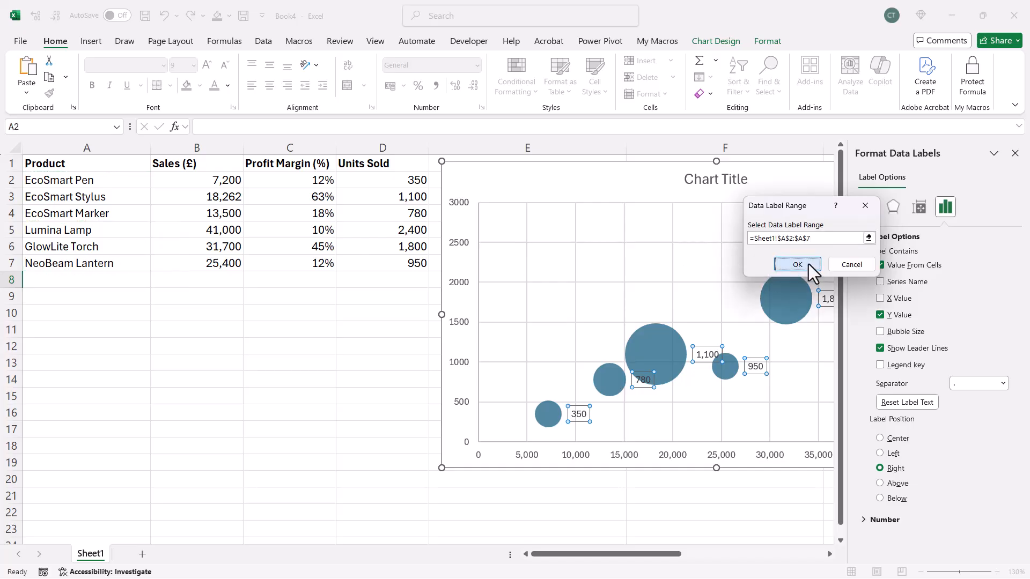
{"action": "left_click", "coordinate": [796, 264]}
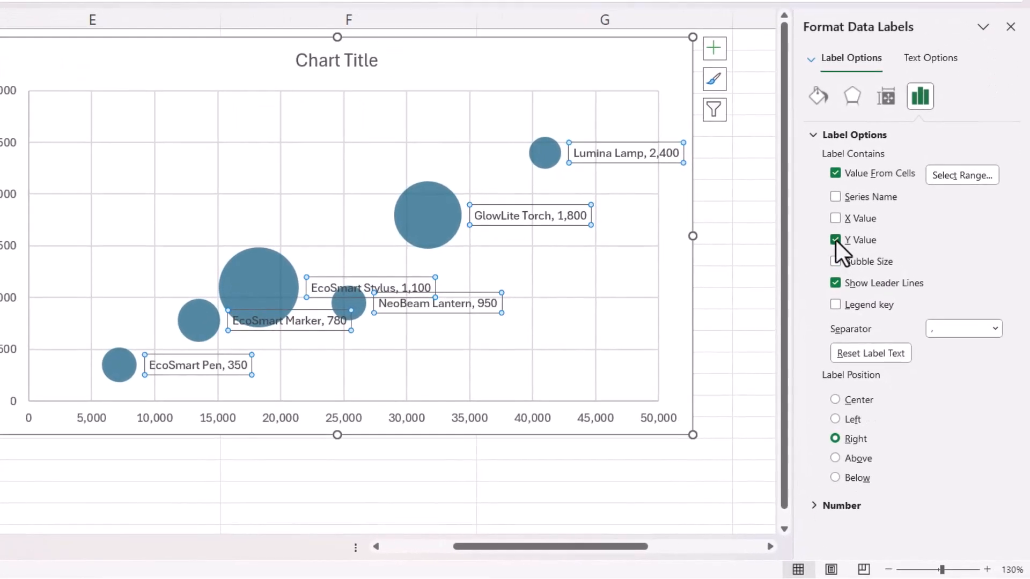
{"action": "left_click", "coordinate": [836, 240]}
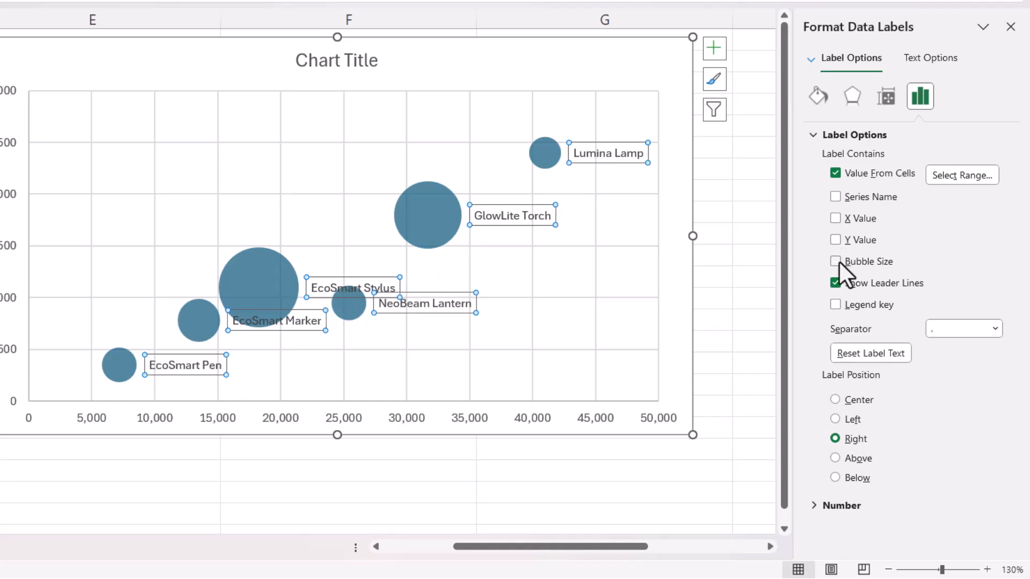
{"action": "left_click", "coordinate": [834, 261]}
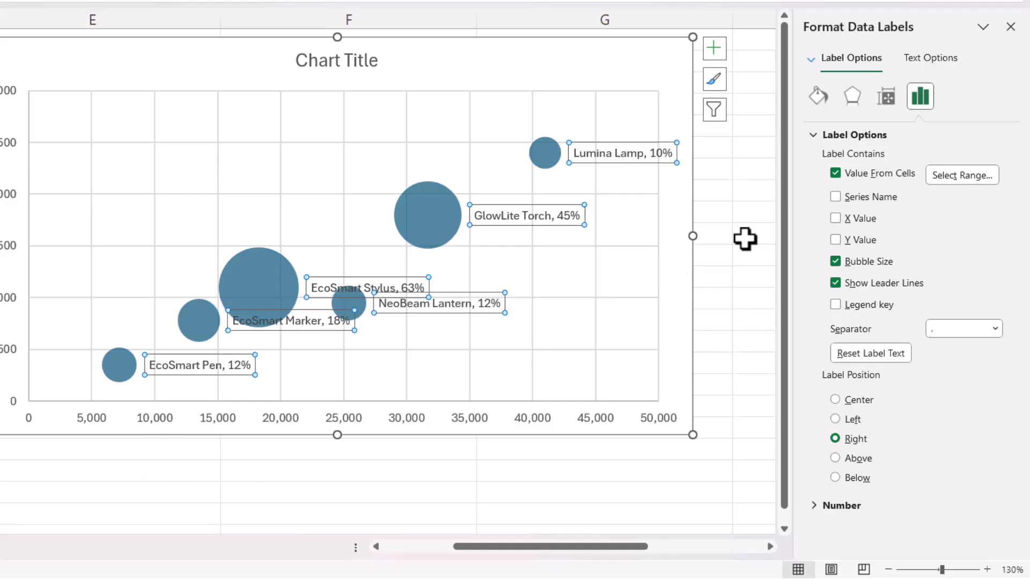
{"action": "left_click", "coordinate": [714, 48]}
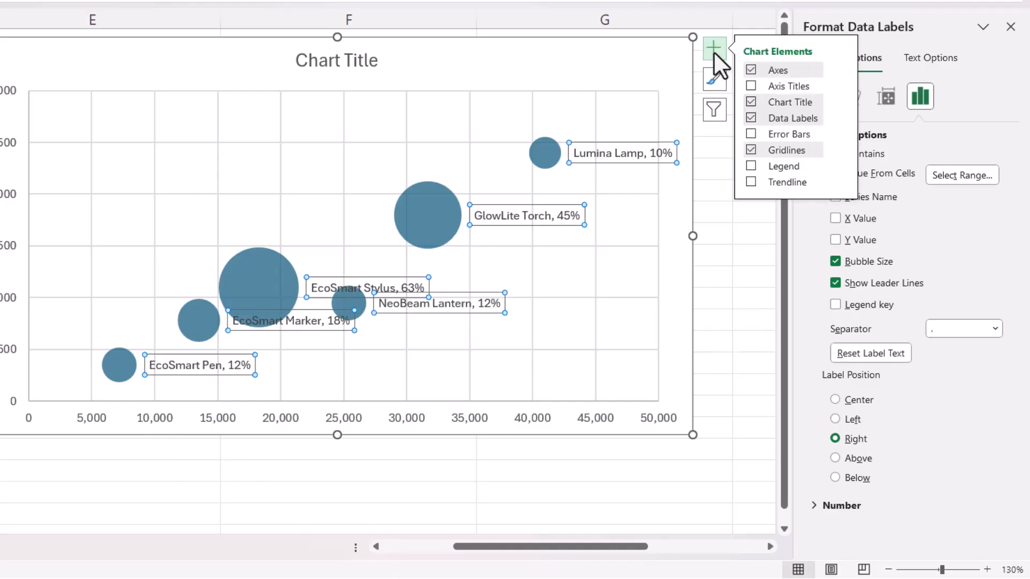
Add axis titles linked to the header cells: Units Sold vertically, Sales (£) horizontally
{"action": "left_click", "coordinate": [750, 86]}
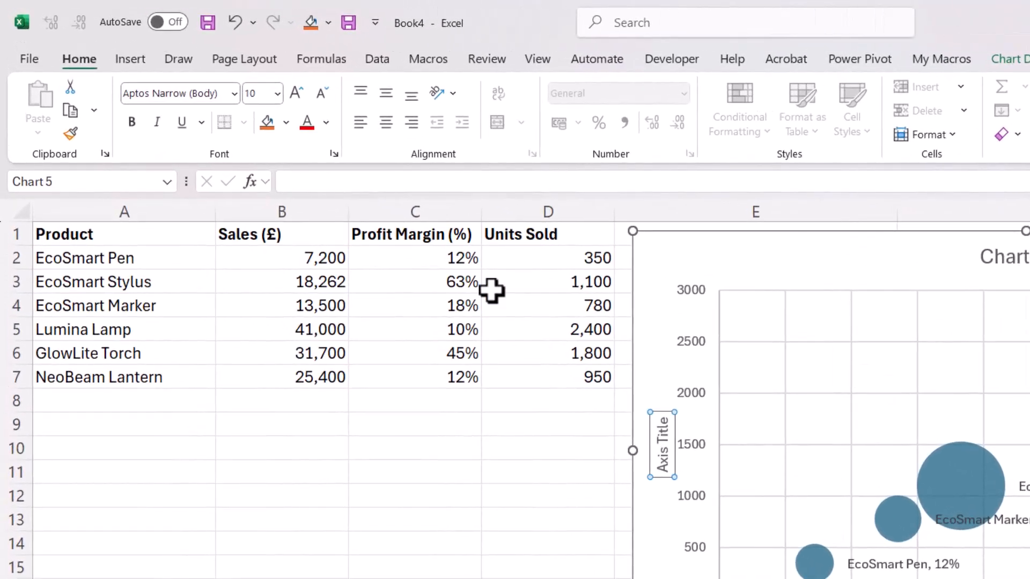
{"action": "mouse_move", "coordinate": [661, 443]}
{"action": "type", "text": "="}
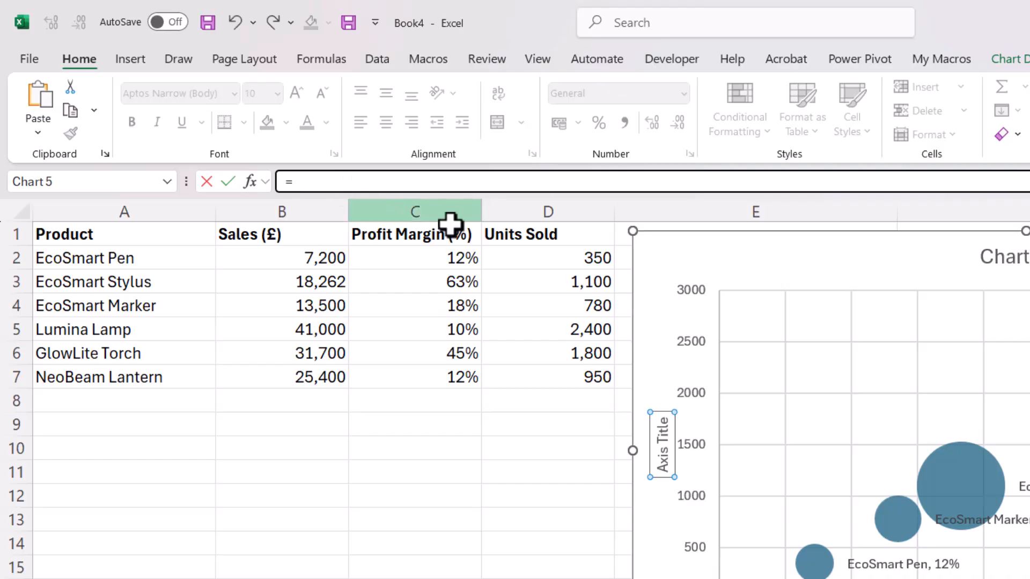
{"action": "left_click", "coordinate": [548, 234]}
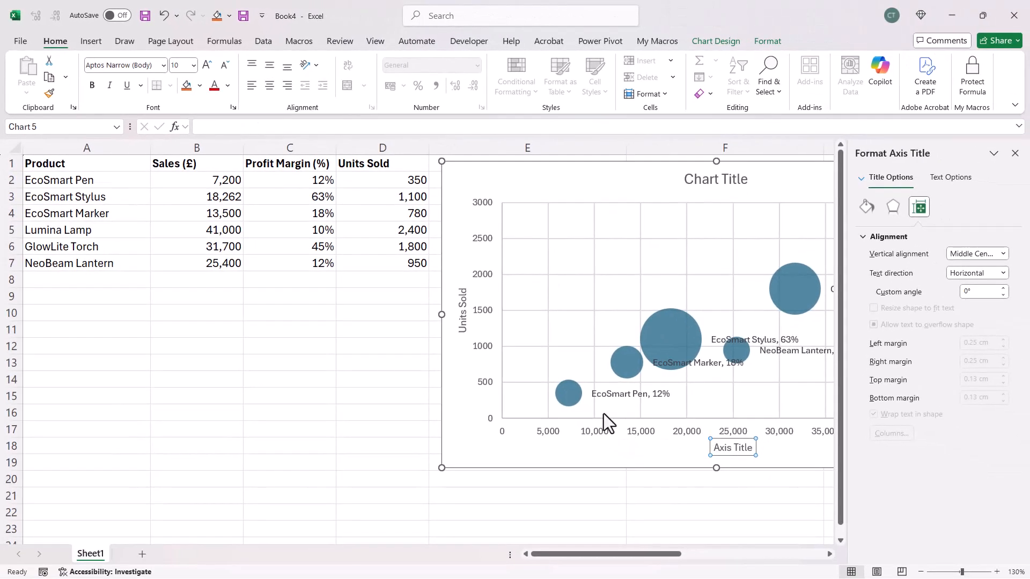
{"action": "mouse_move", "coordinate": [171, 219]}
{"action": "type", "text": "="}
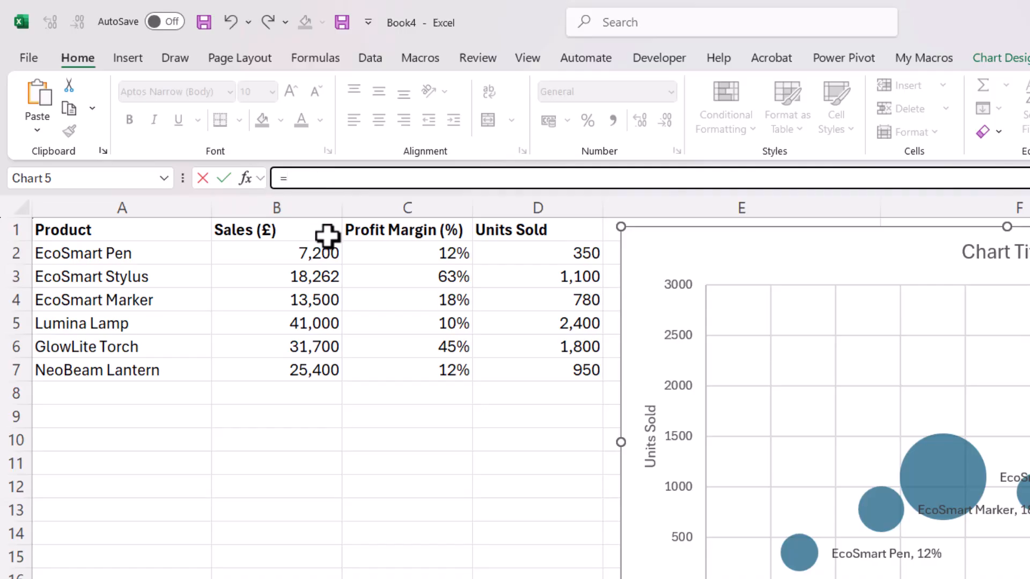
{"action": "left_click", "coordinate": [276, 230]}
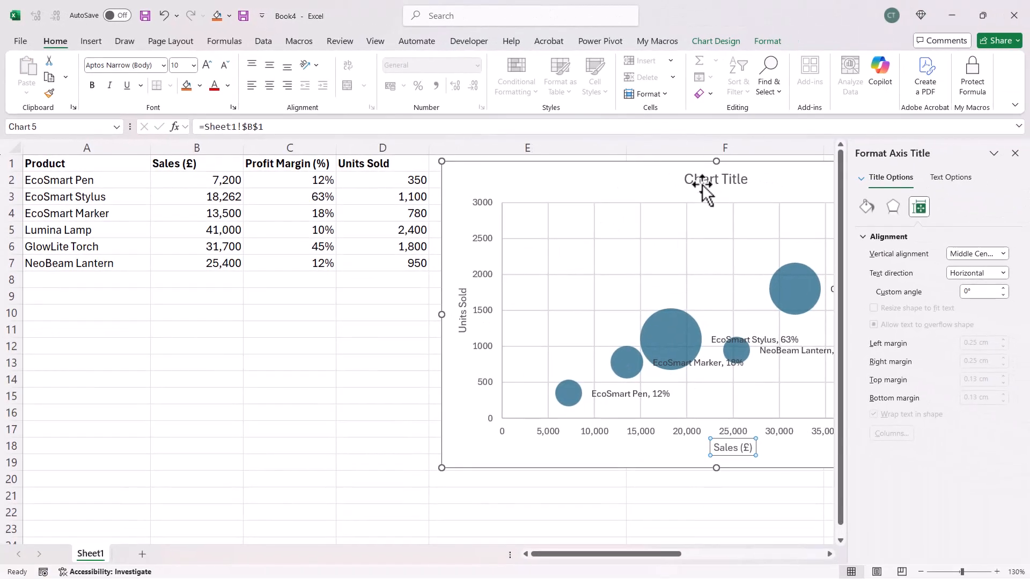
{"action": "left_click", "coordinate": [602, 372]}
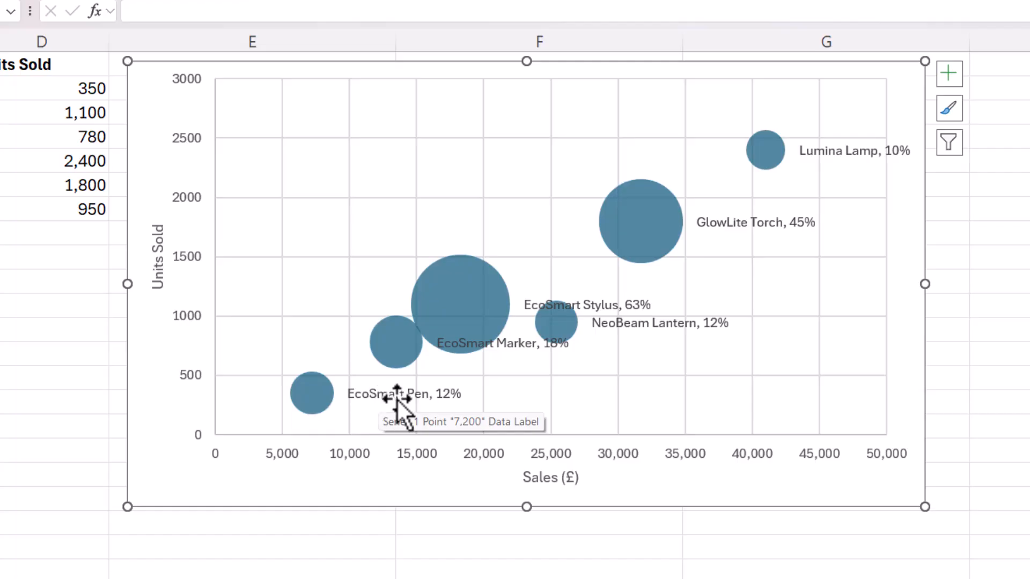
{"action": "mouse_move", "coordinate": [499, 358]}
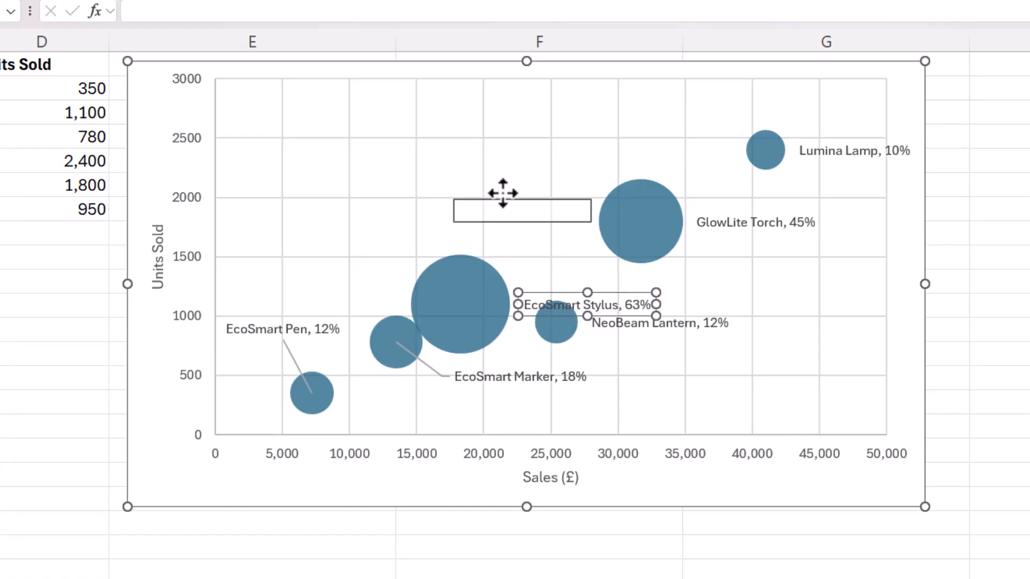
Drag the EcoSmart Stylus label above its bubble, joined by a leader line
{"action": "left_click_drag", "start_coordinate": [588, 304], "coordinate": [522, 205]}
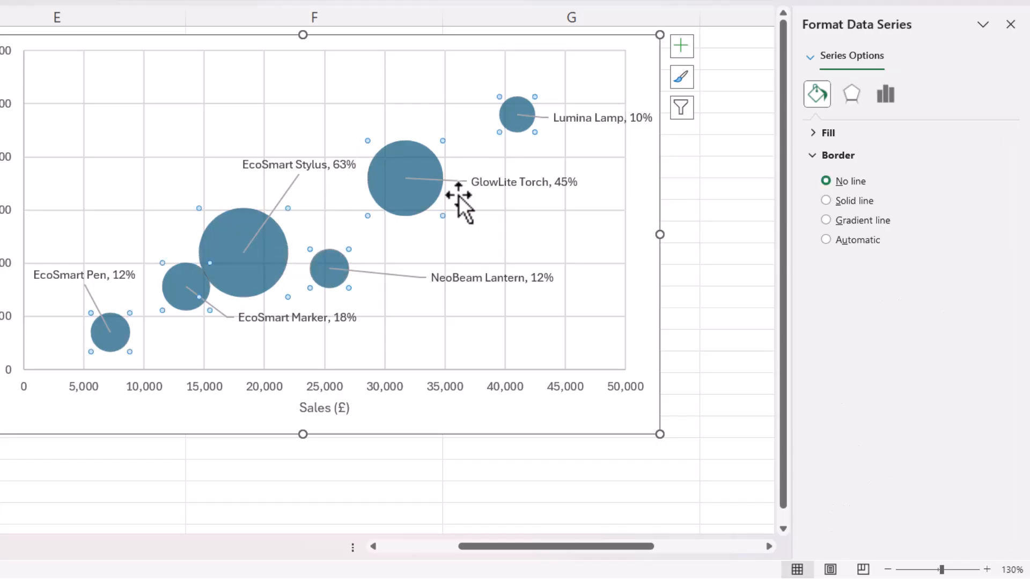
{"action": "mouse_move", "coordinate": [845, 47]}
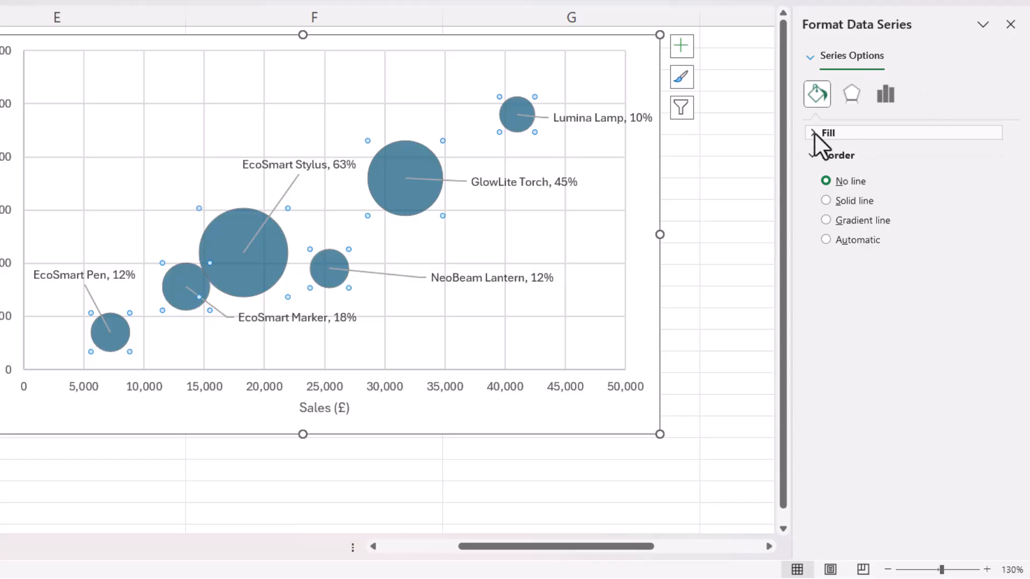
{"action": "left_click", "coordinate": [822, 132]}
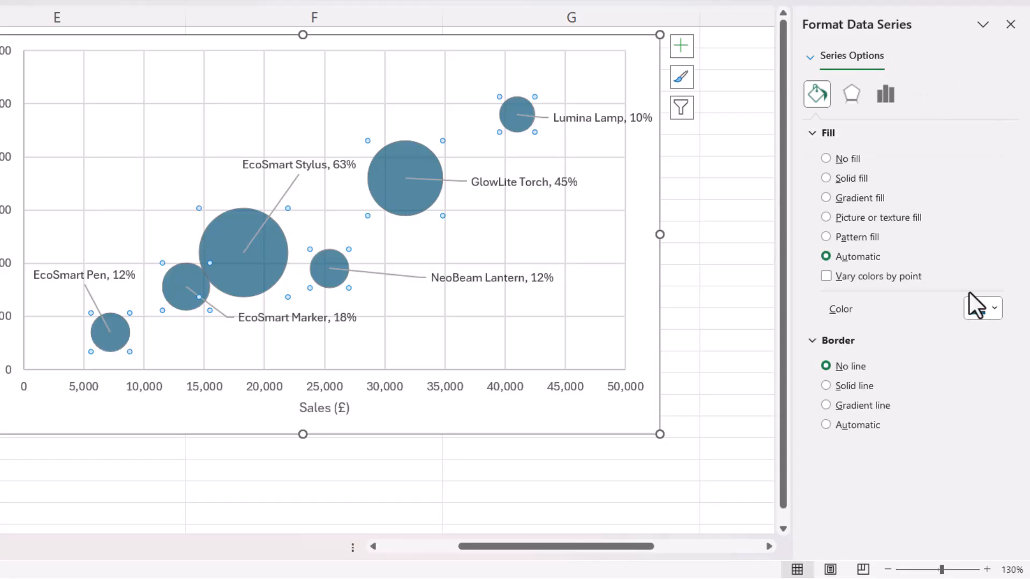
{"action": "left_click", "coordinate": [825, 177]}
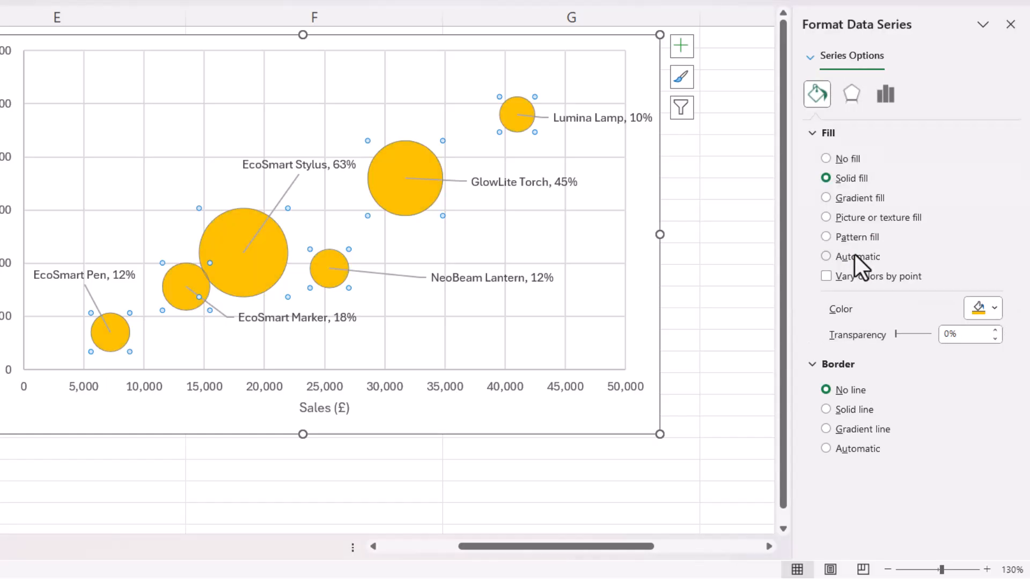
{"action": "left_click", "coordinate": [826, 257]}
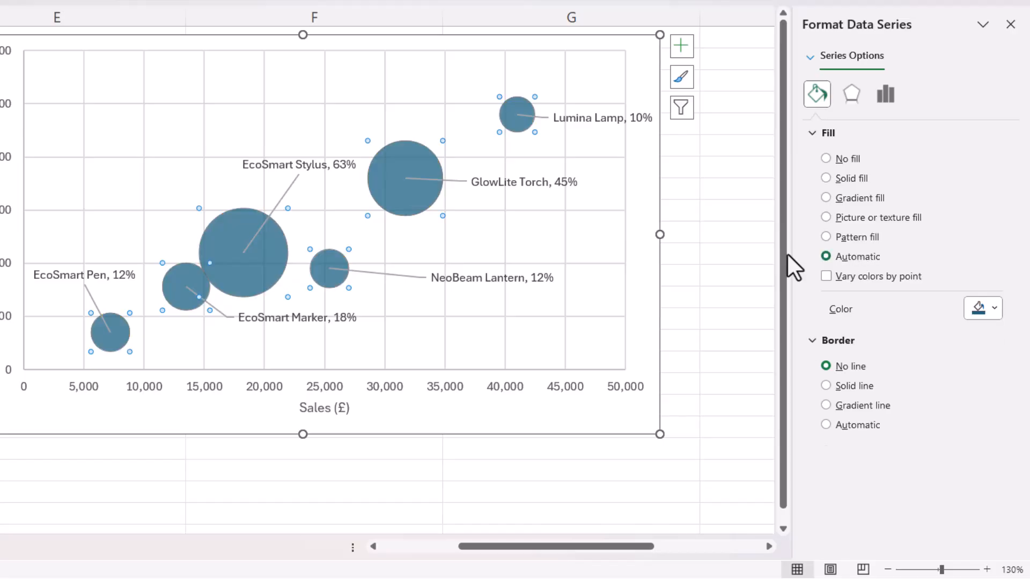
{"action": "mouse_move", "coordinate": [220, 250]}
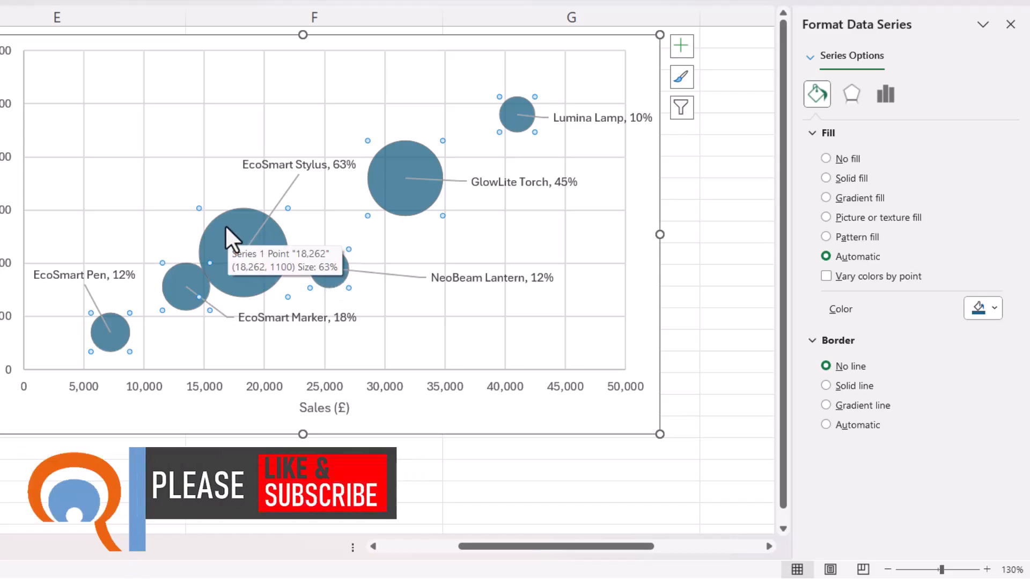
Give only the EcoSmart Stylus bubble a solid green fill
{"action": "left_click", "coordinate": [243, 253]}
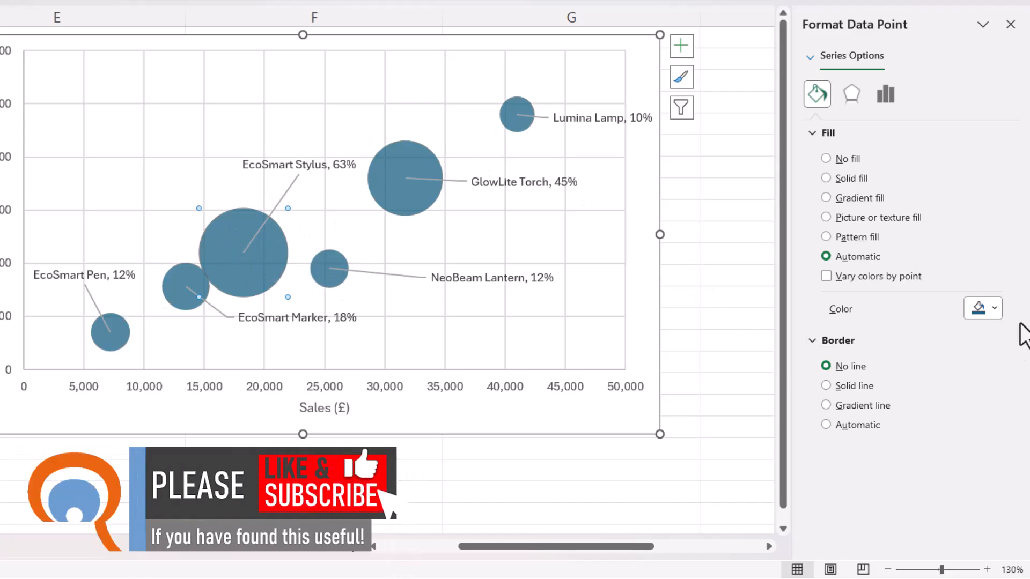
{"action": "left_click", "coordinate": [826, 178]}
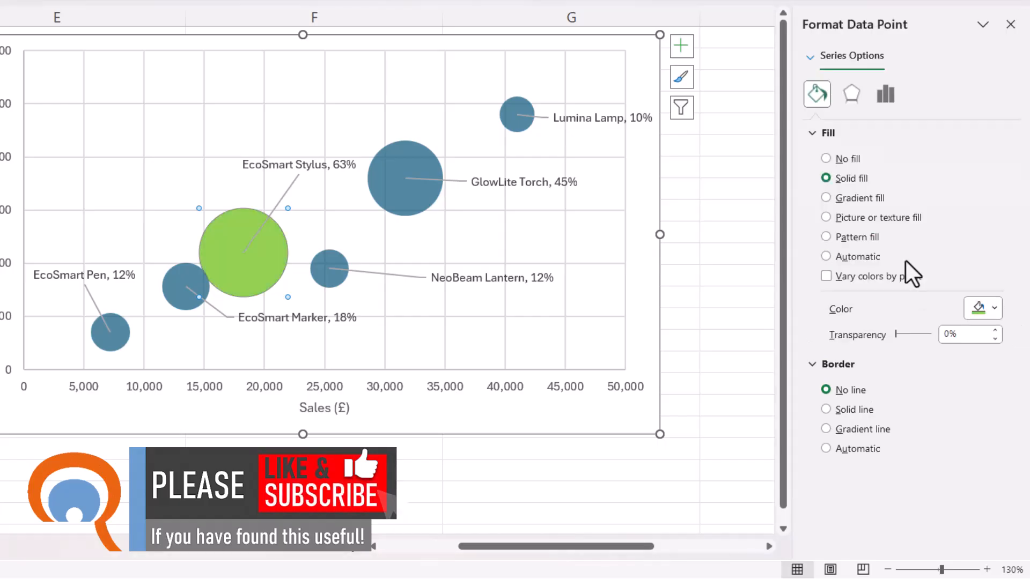
{"action": "left_click", "coordinate": [825, 257]}
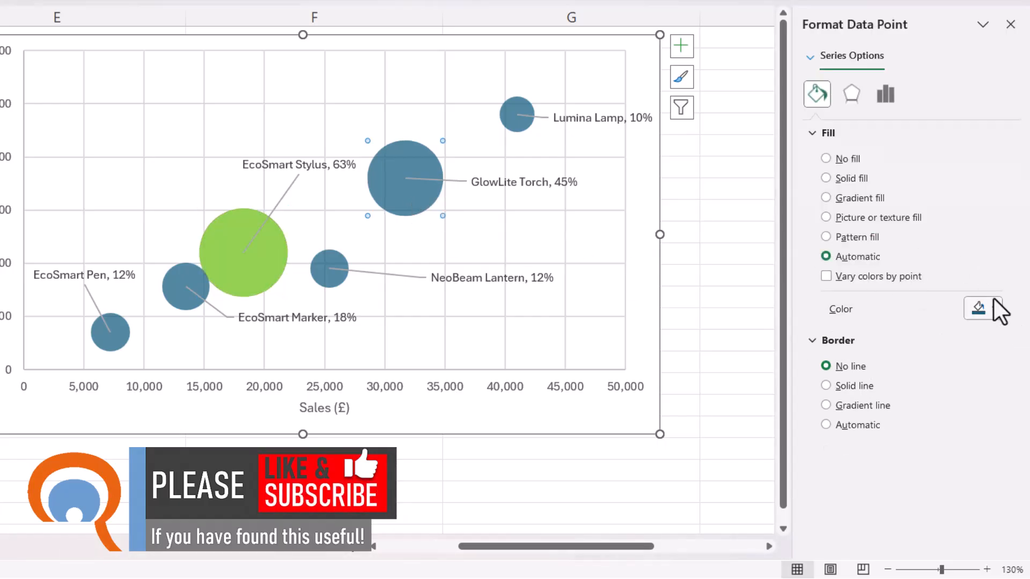